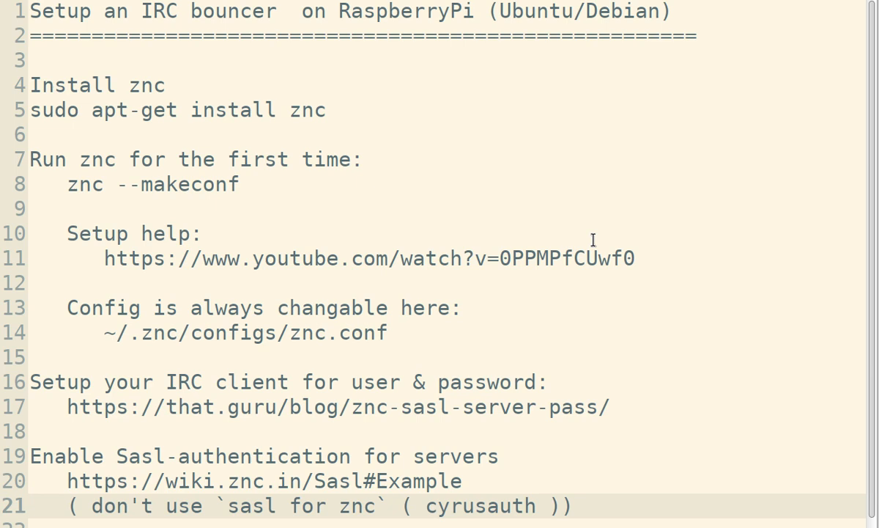
mouse_move(277, 35)
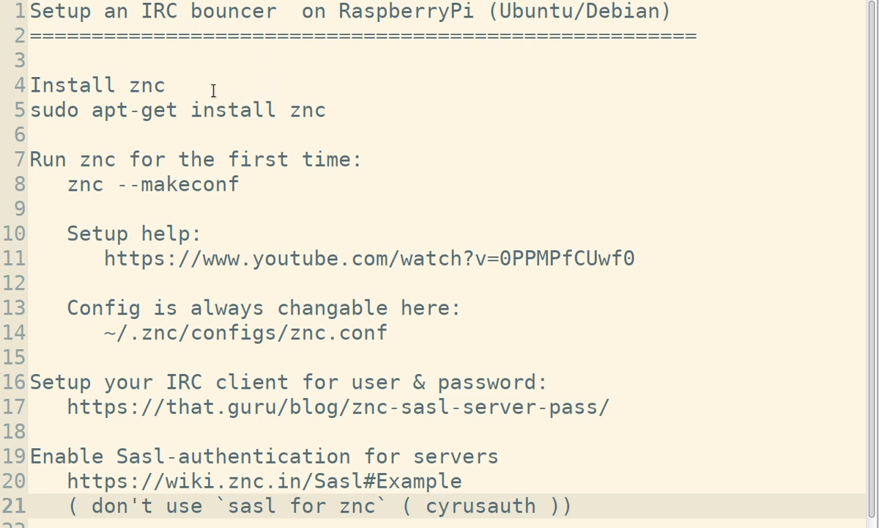
Step: Highlight the znc install command, then follow the setup help video link to YouTube
click(227, 110)
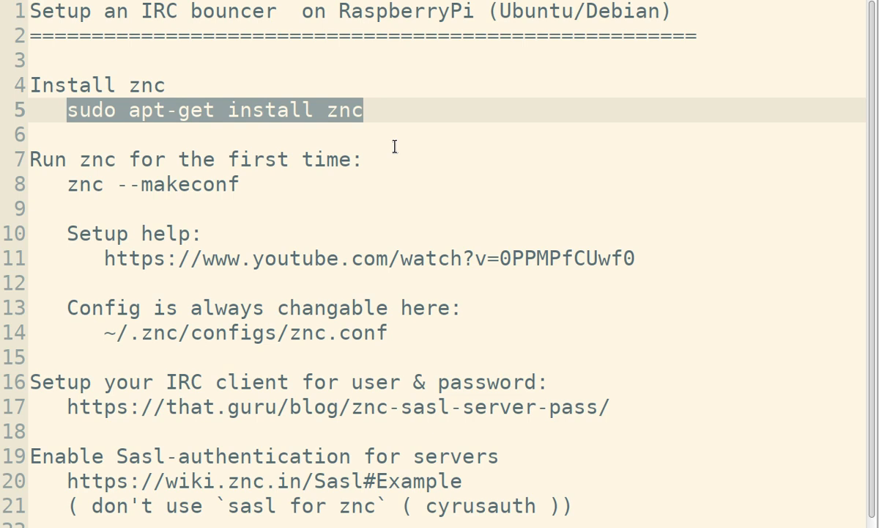
mouse_move(290, 193)
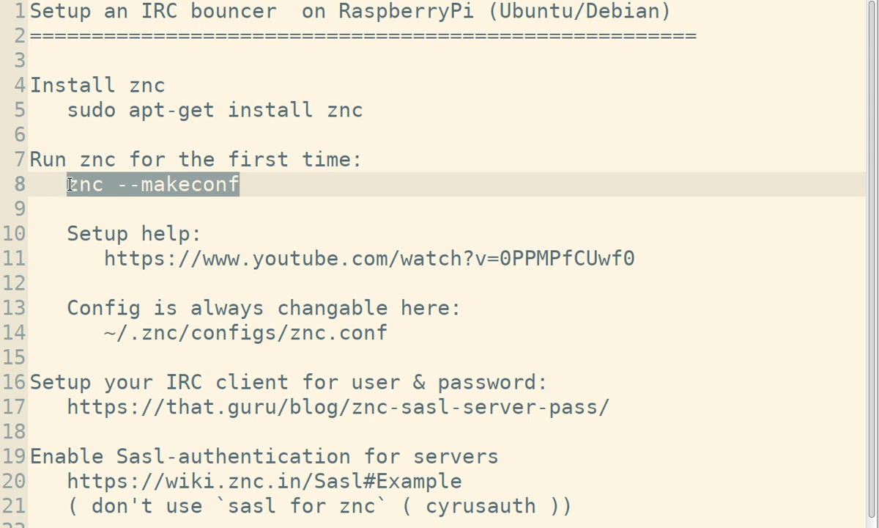
mouse_move(220, 191)
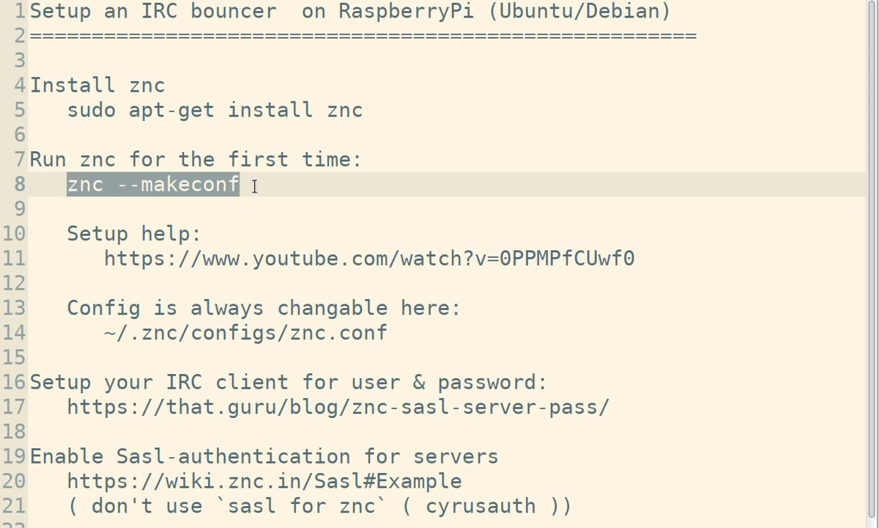
mouse_move(328, 249)
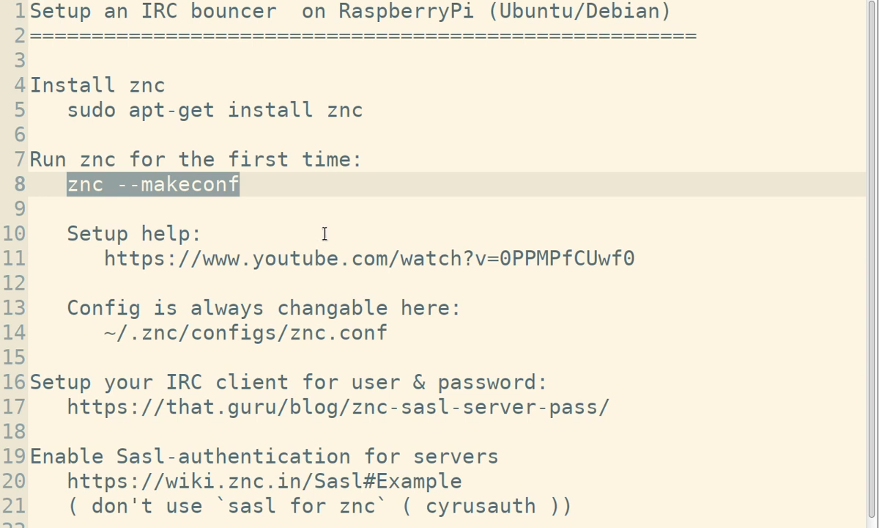
click(110, 258)
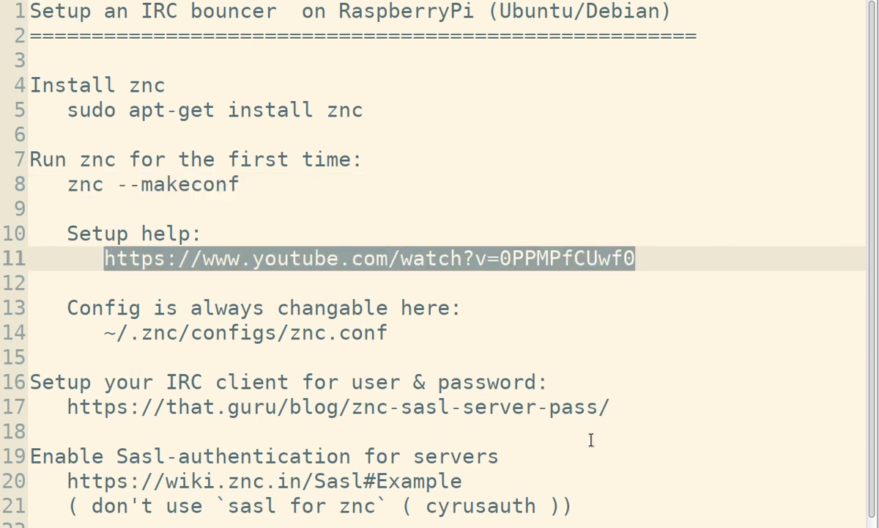
click(369, 258)
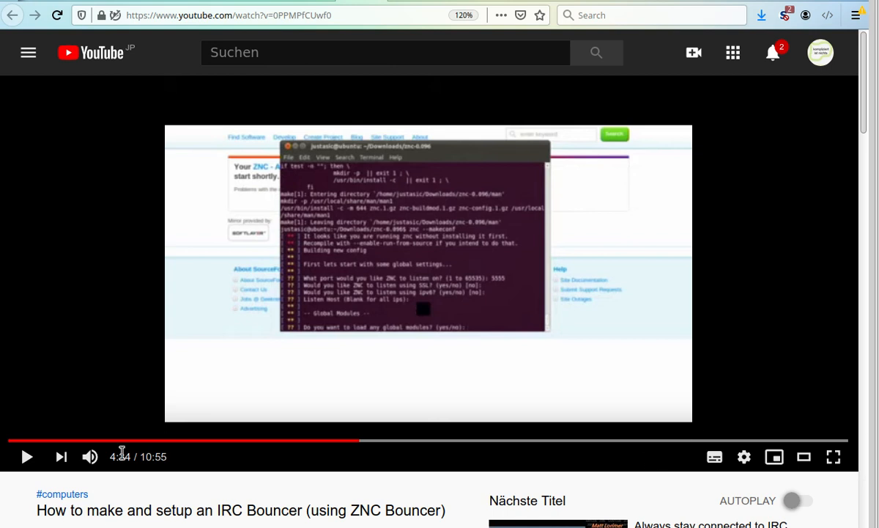
mouse_move(155, 475)
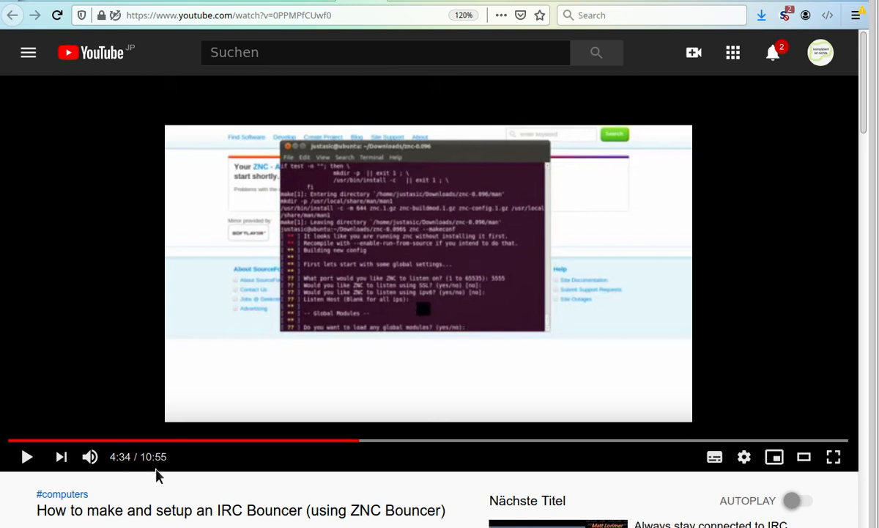
mouse_move(461, 477)
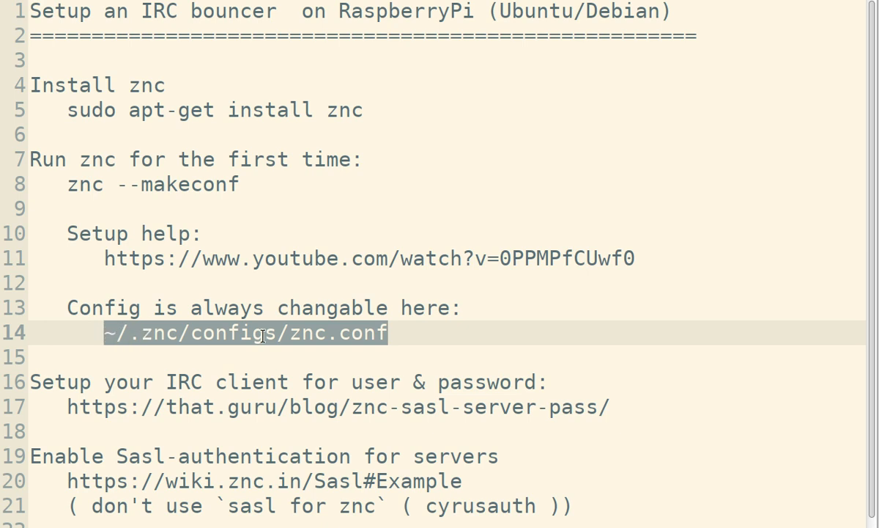
mouse_move(469, 331)
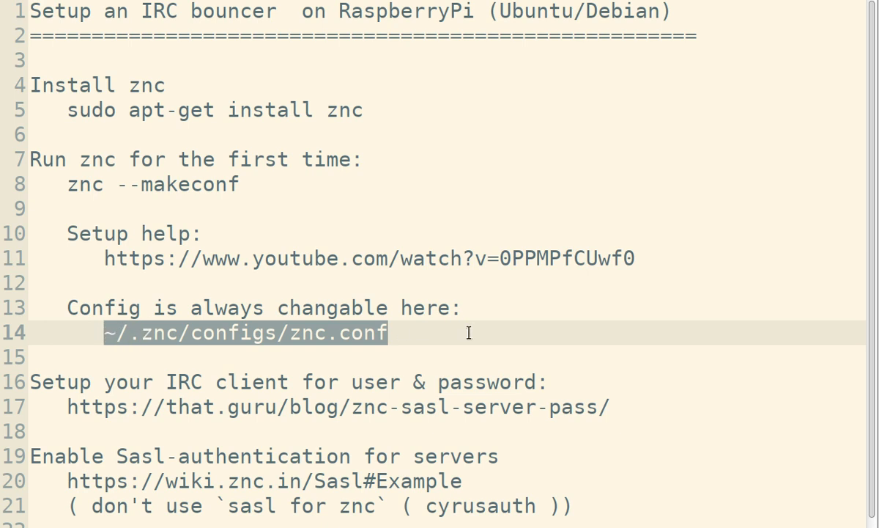
mouse_move(501, 325)
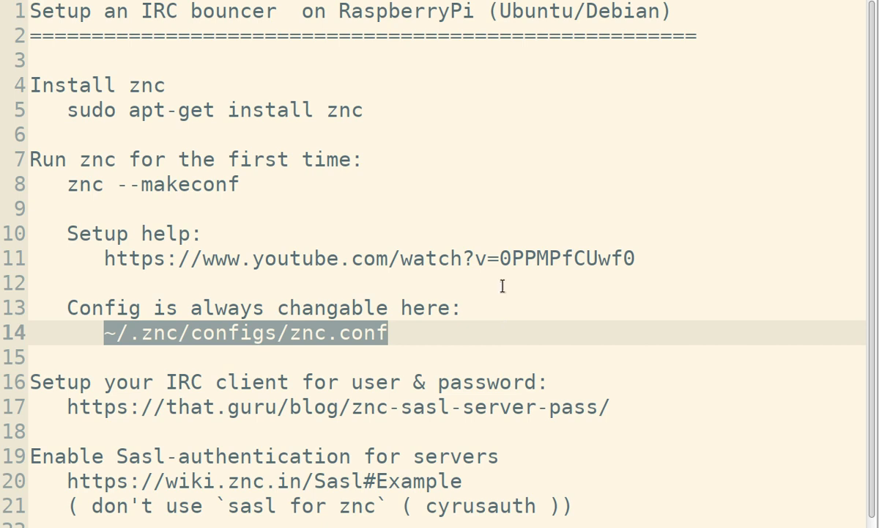
mouse_move(516, 258)
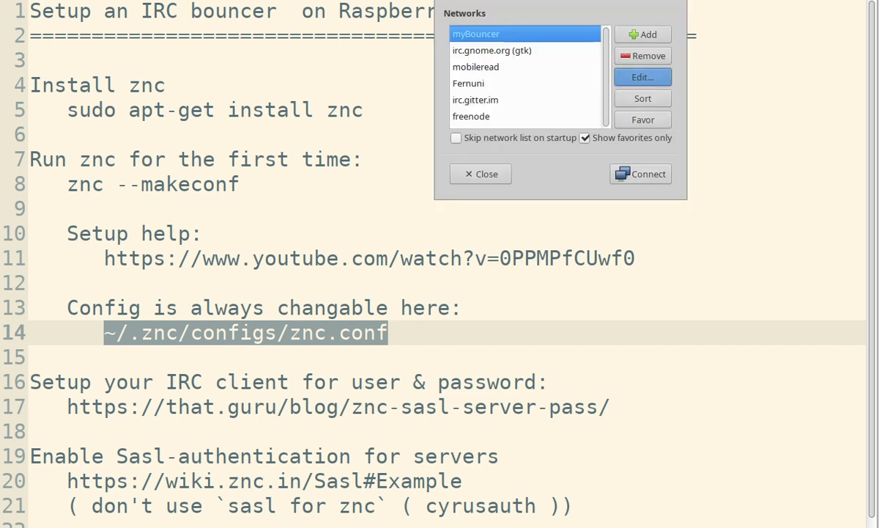
mouse_move(560, 242)
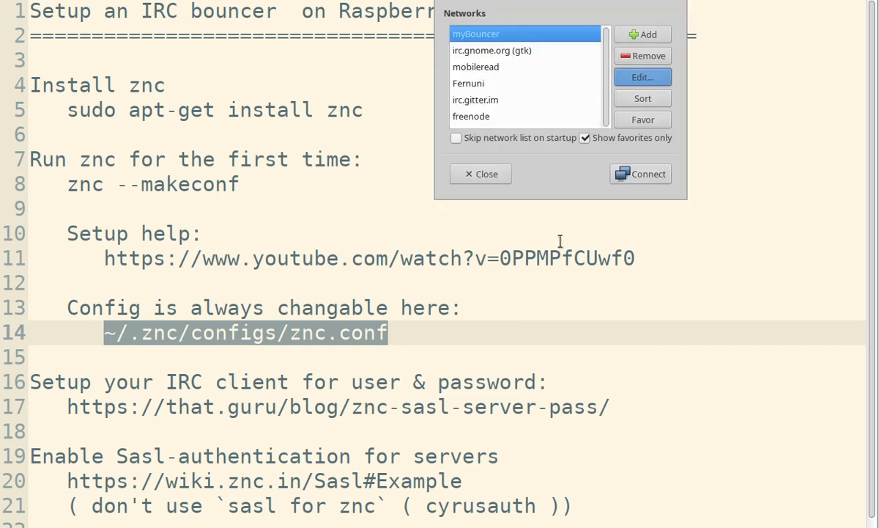
mouse_move(510, 121)
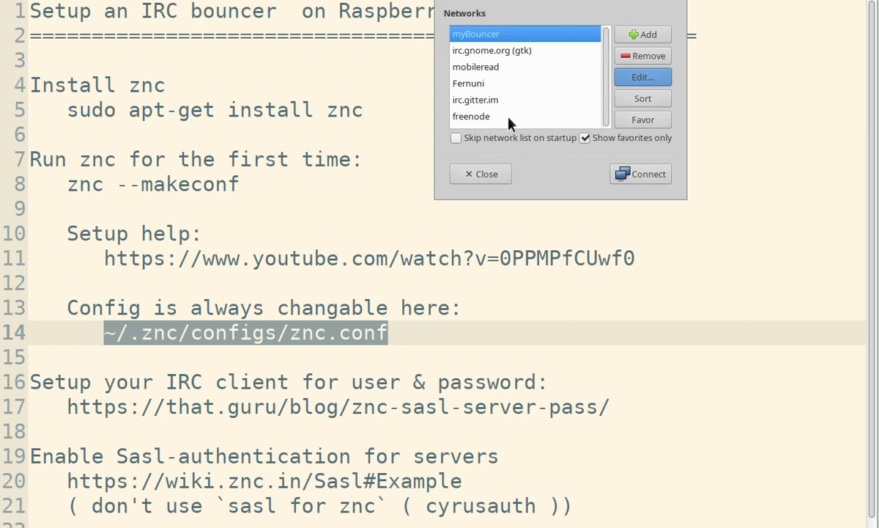
Step: Bring the myBouncer network's Edit dialog into full view from HexChat's network list
click(472, 116)
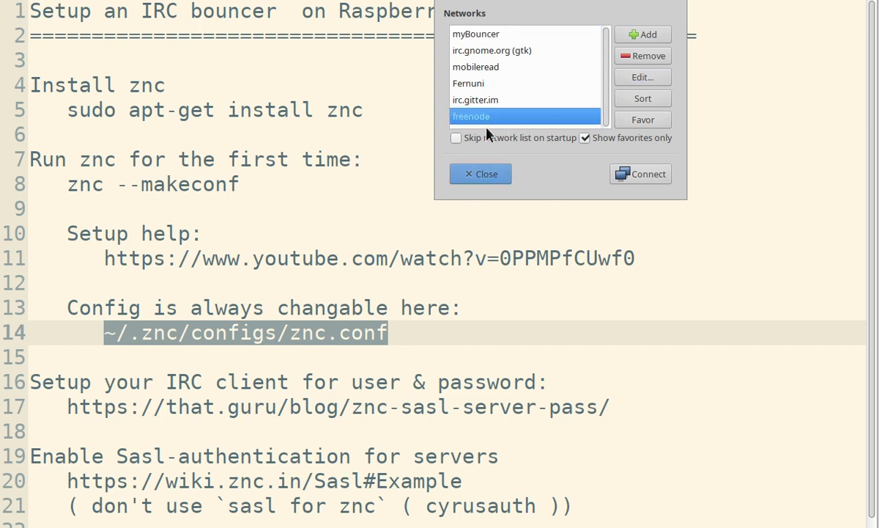
click(476, 34)
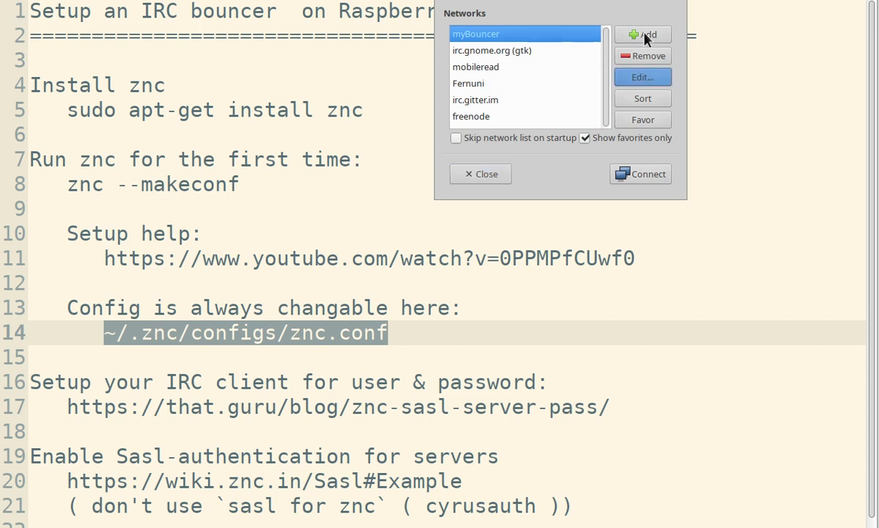
click(642, 77)
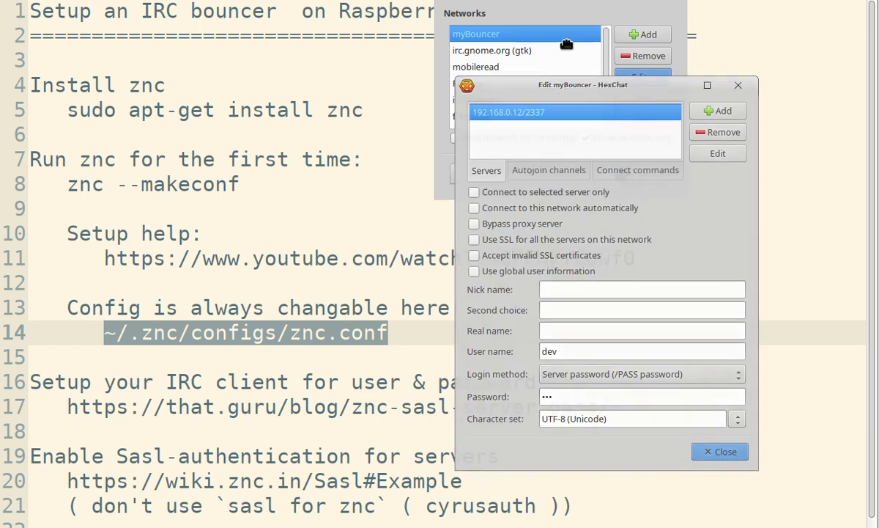
drag(583, 83, 589, 11)
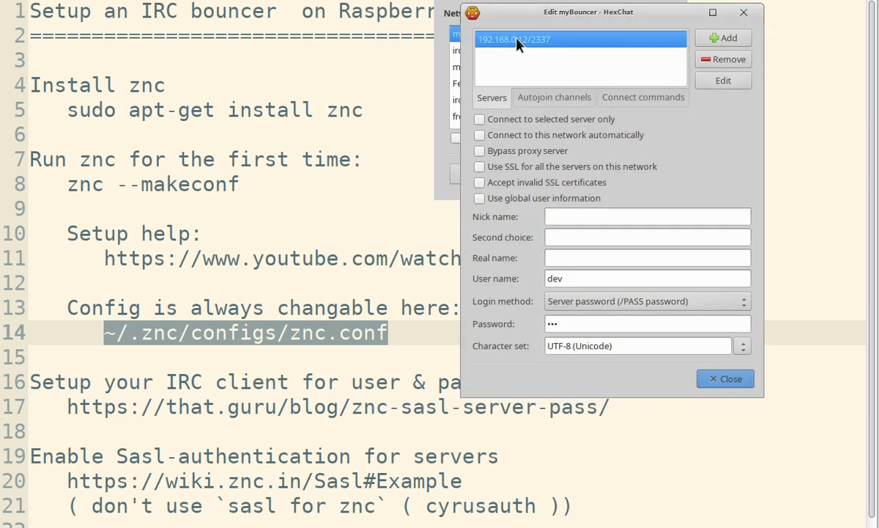
mouse_move(550, 50)
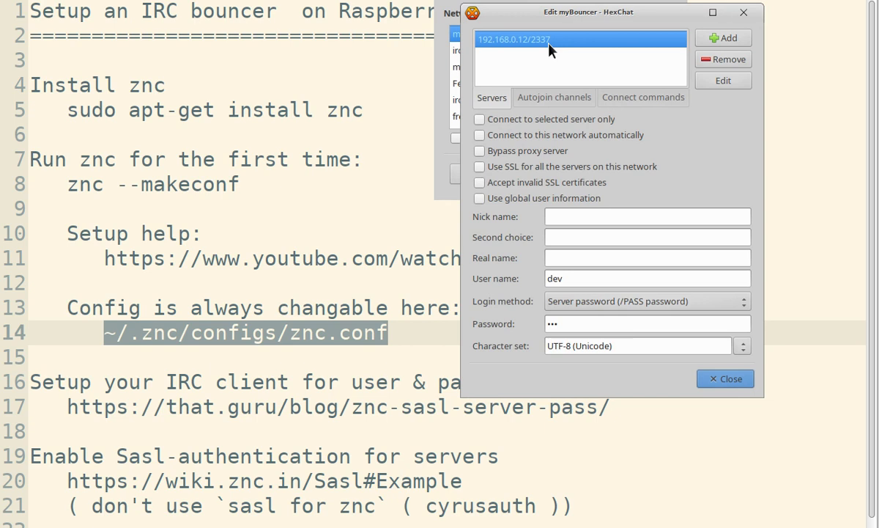
mouse_move(562, 57)
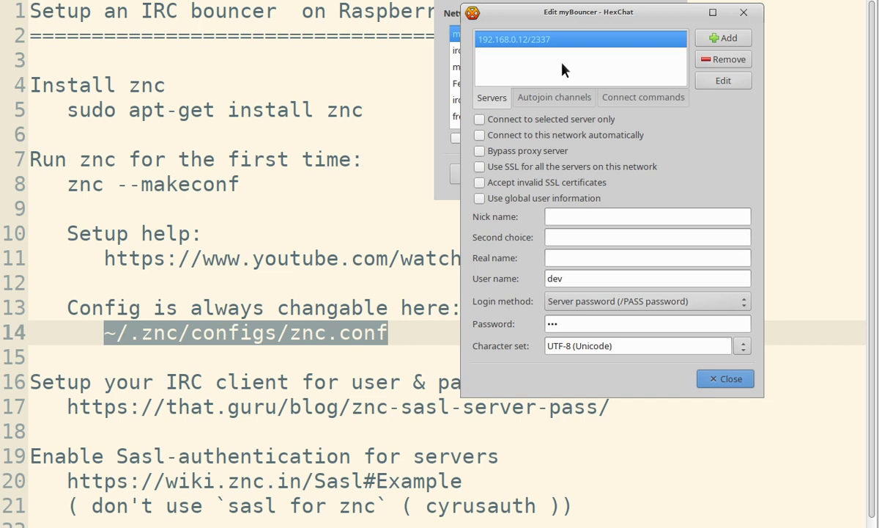
mouse_move(610, 67)
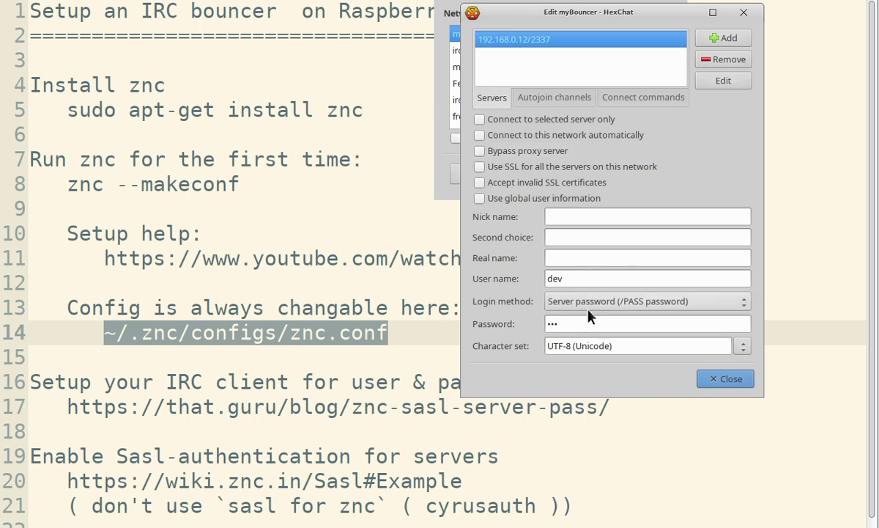
Step: Toggle global user information on and off, keep user dev with Server password login, and close
click(479, 198)
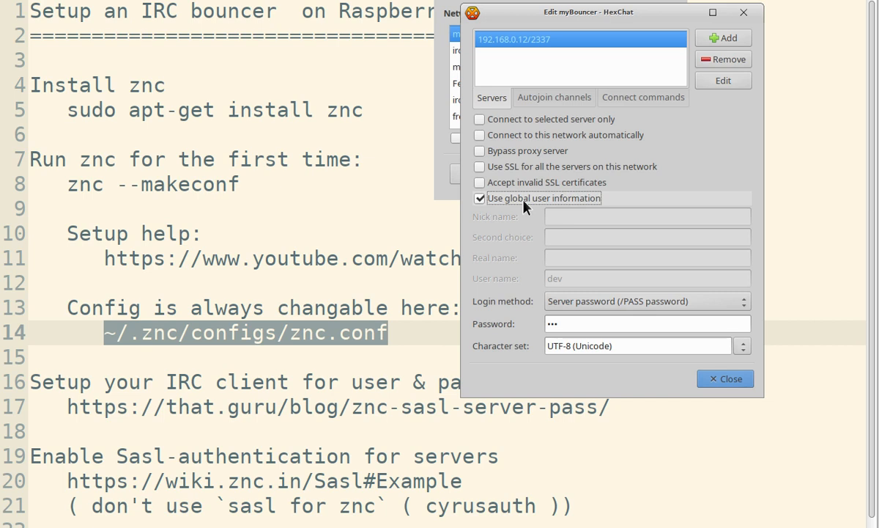
click(479, 198)
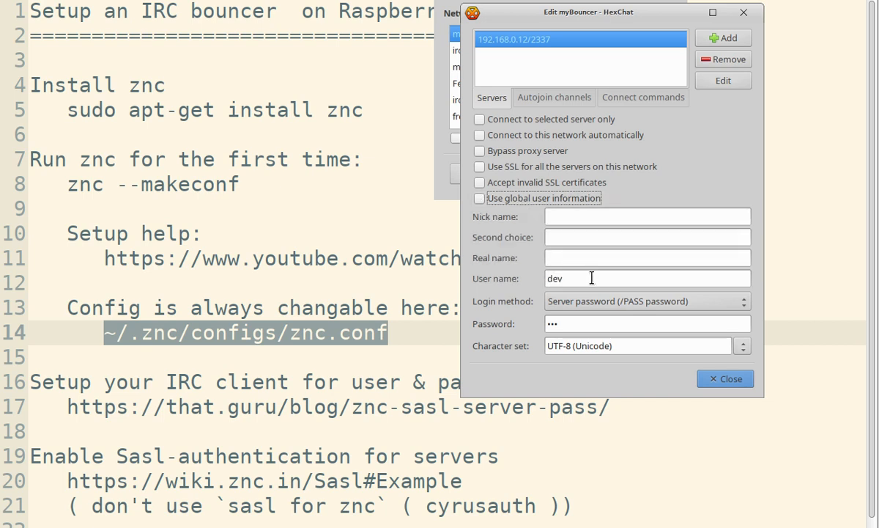
double_click(555, 279)
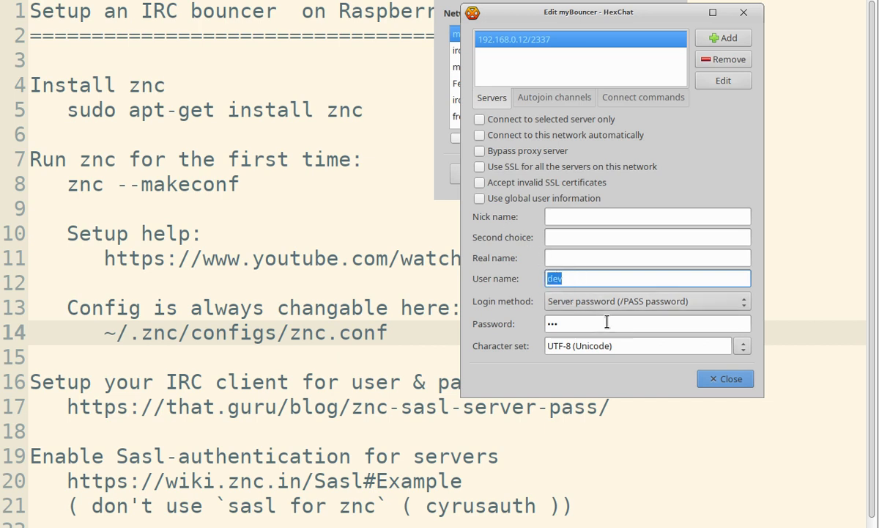
click(646, 300)
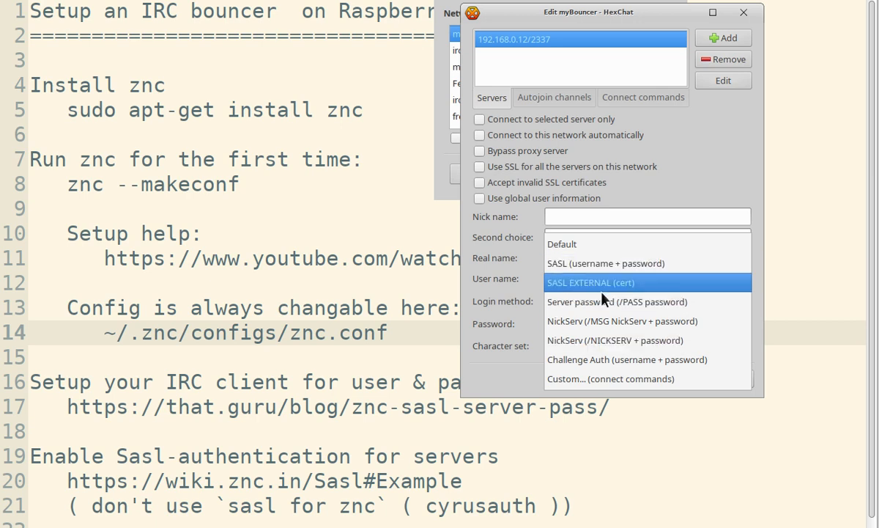
click(615, 302)
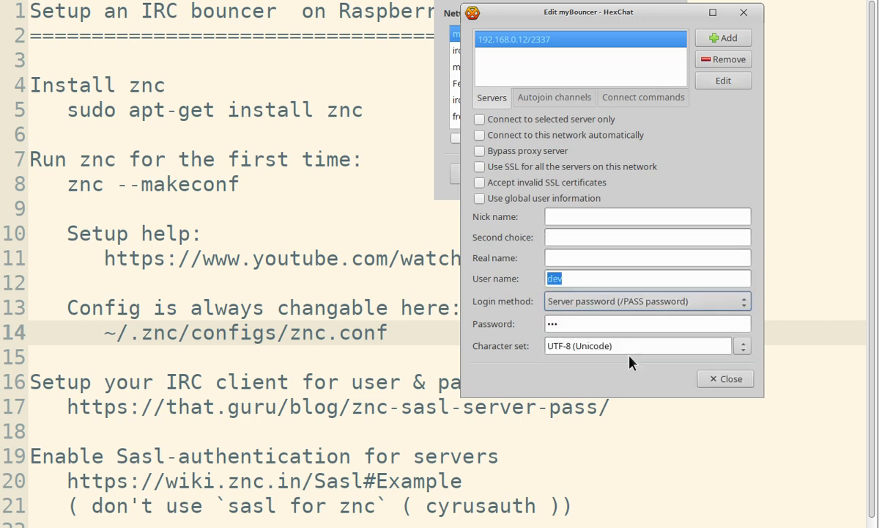
click(724, 378)
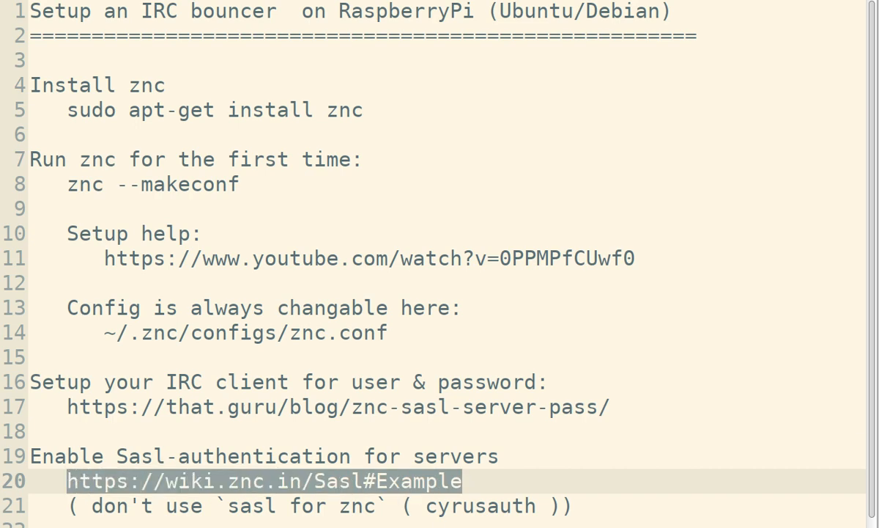
Step: Follow the wiki.znc.in/Sasl link to the SASL module page
click(263, 481)
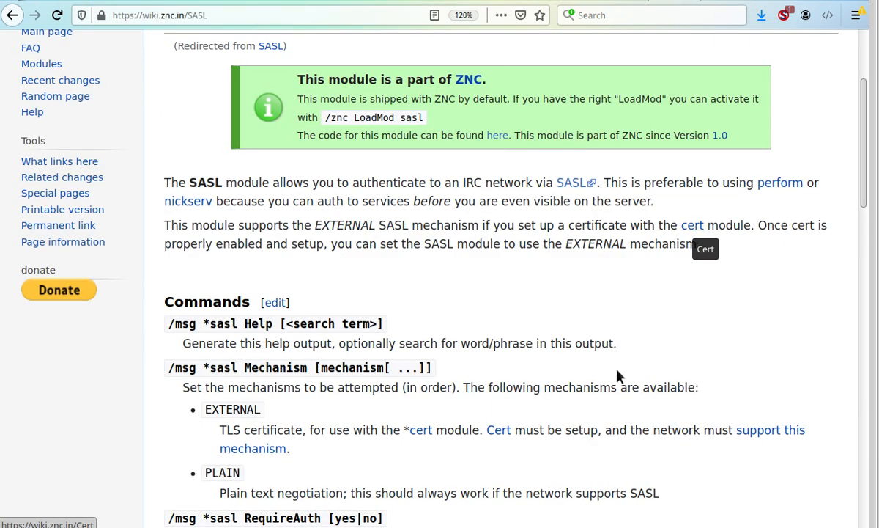
mouse_move(689, 309)
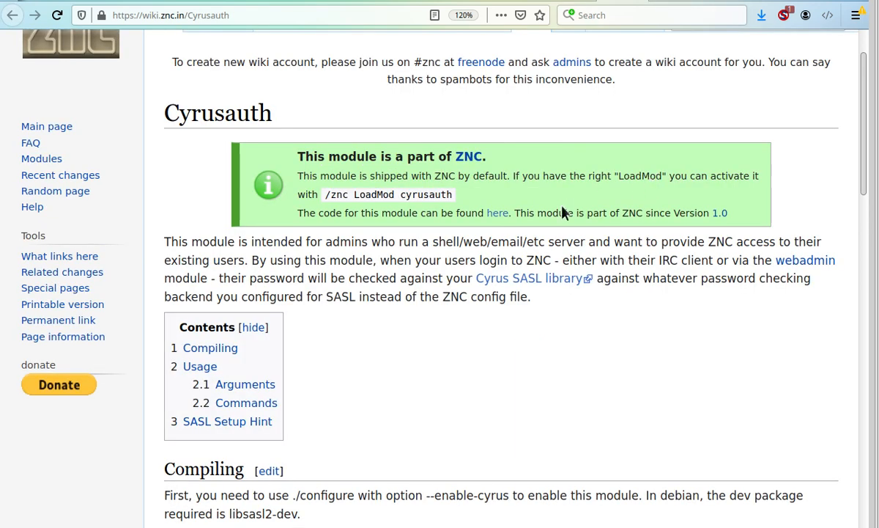
mouse_move(490, 202)
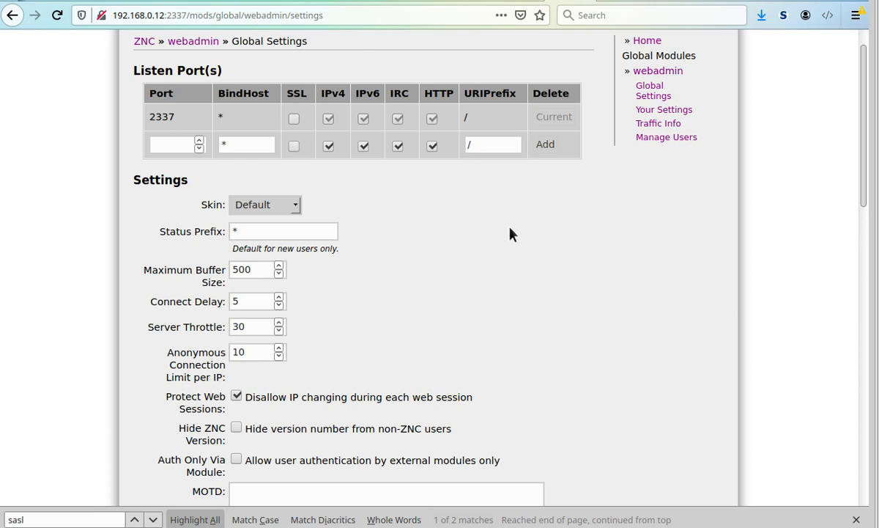
Step: Scroll the Global Settings page to the checked cyrusauth module with its saslauthd argument
scroll(down, 3)
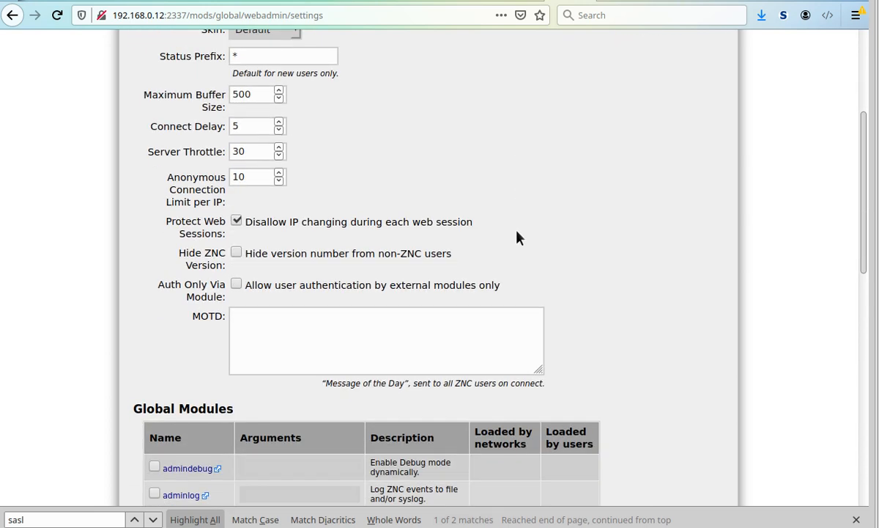
scroll(down, 3)
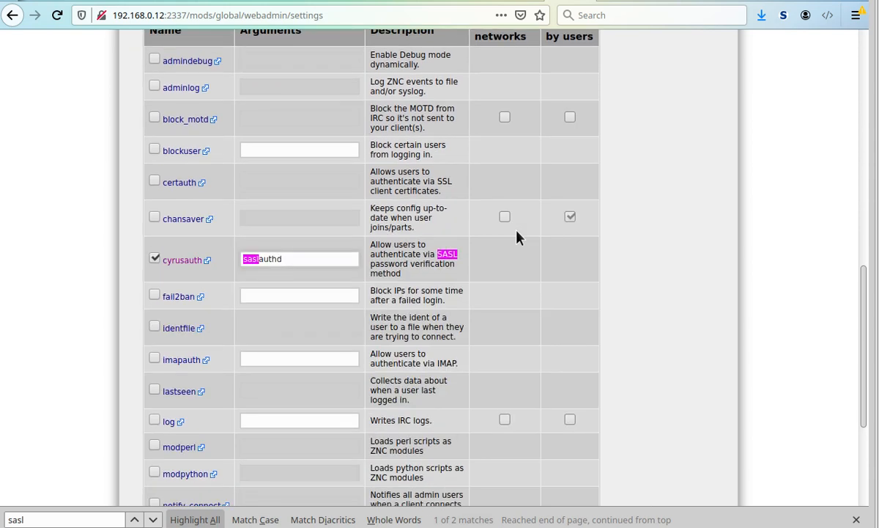
scroll(up, 3)
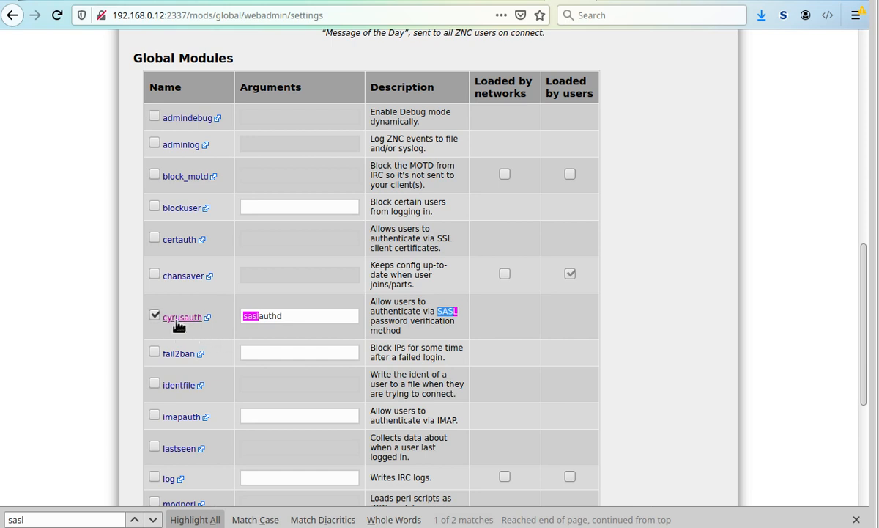
mouse_move(299, 337)
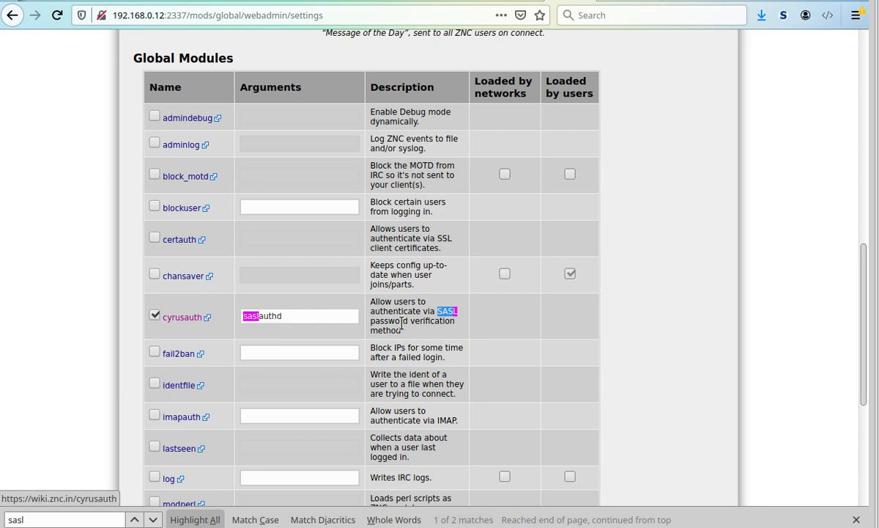
mouse_move(359, 320)
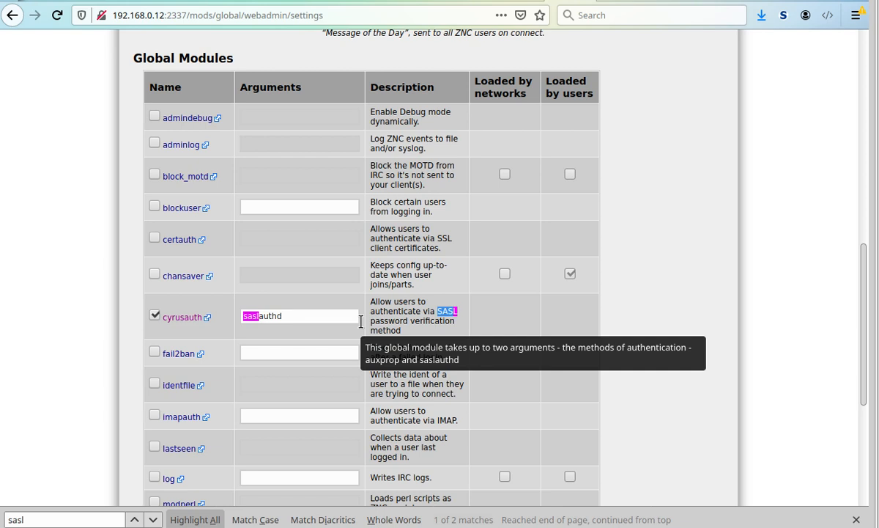
mouse_move(614, 132)
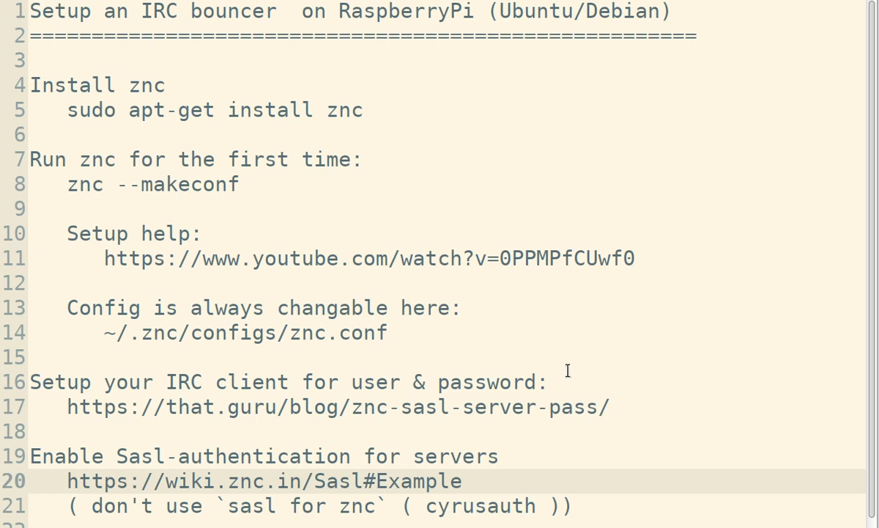
Step: Place the caret on the Sasl wiki link line of the notes
click(67, 480)
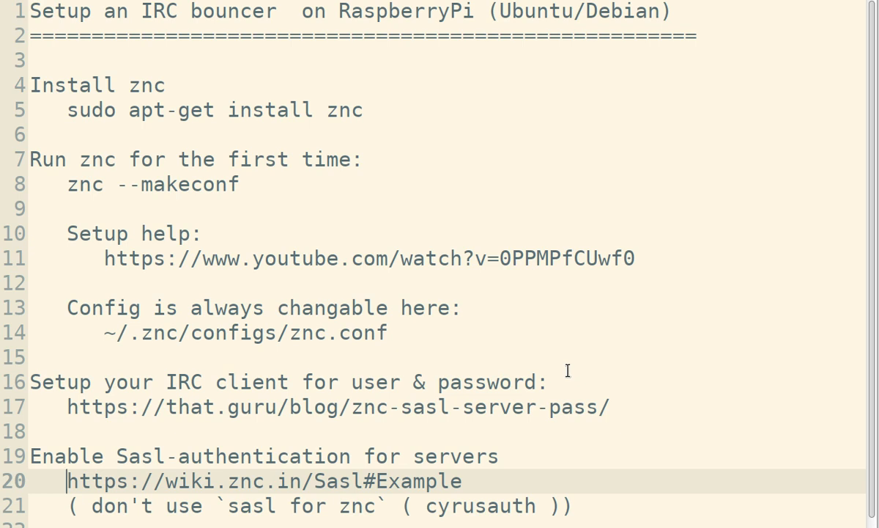
mouse_move(431, 346)
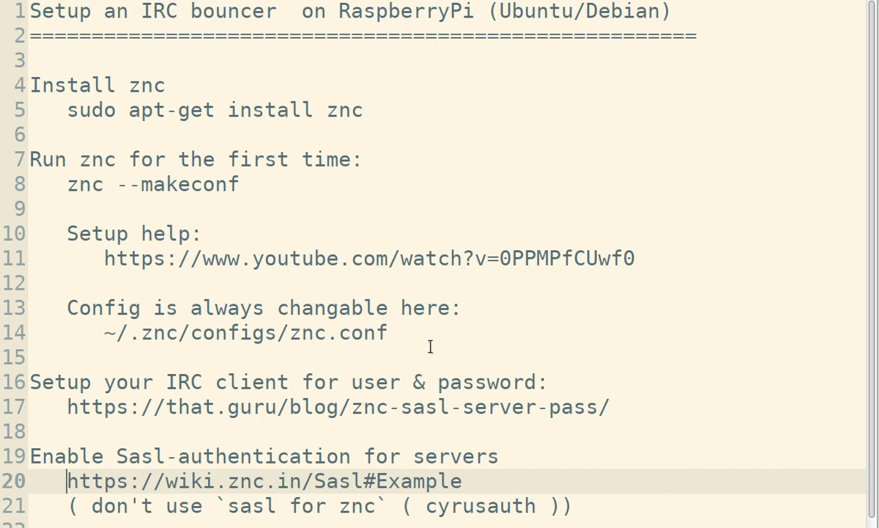
mouse_move(402, 422)
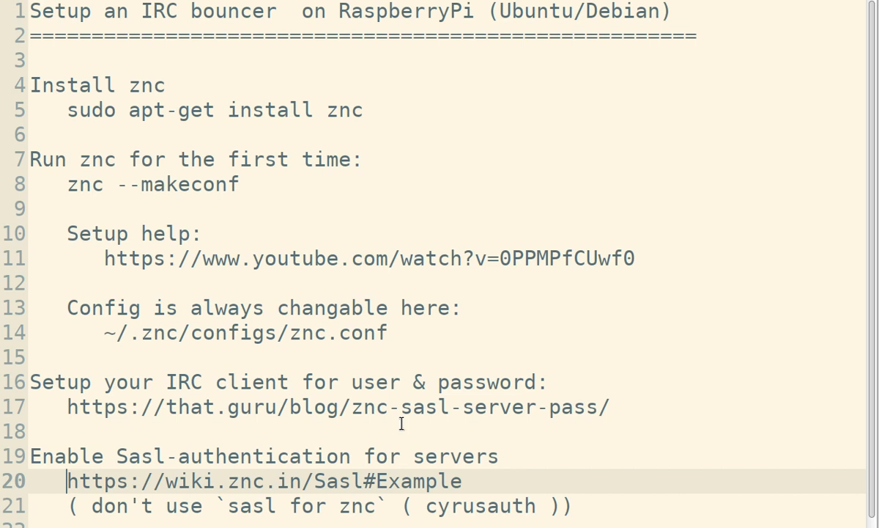
mouse_move(826, 331)
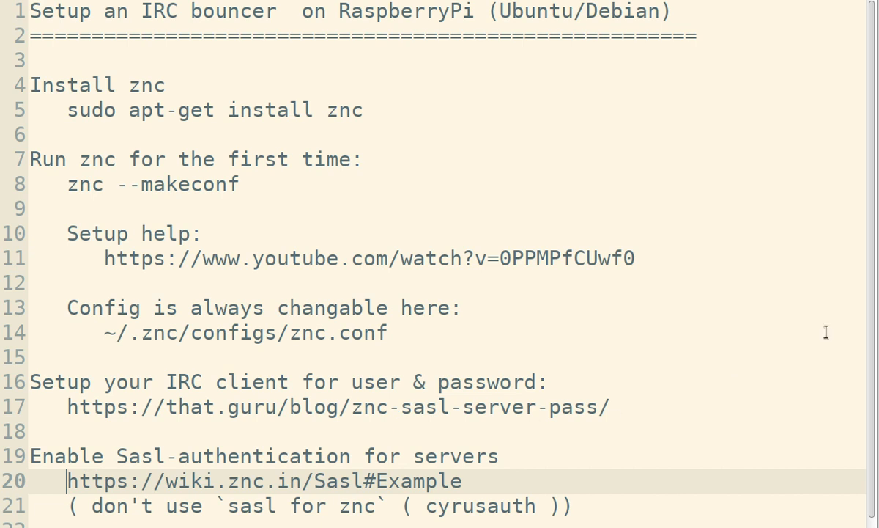